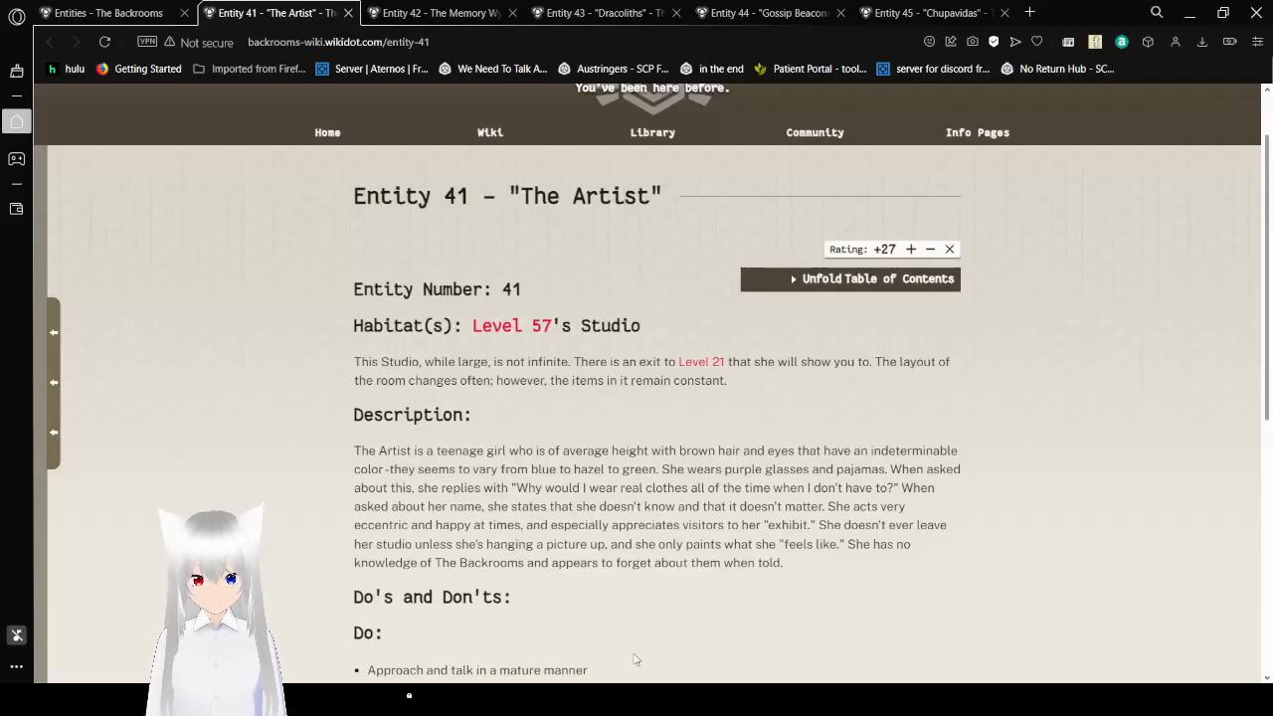
mouse_move(1030, 346)
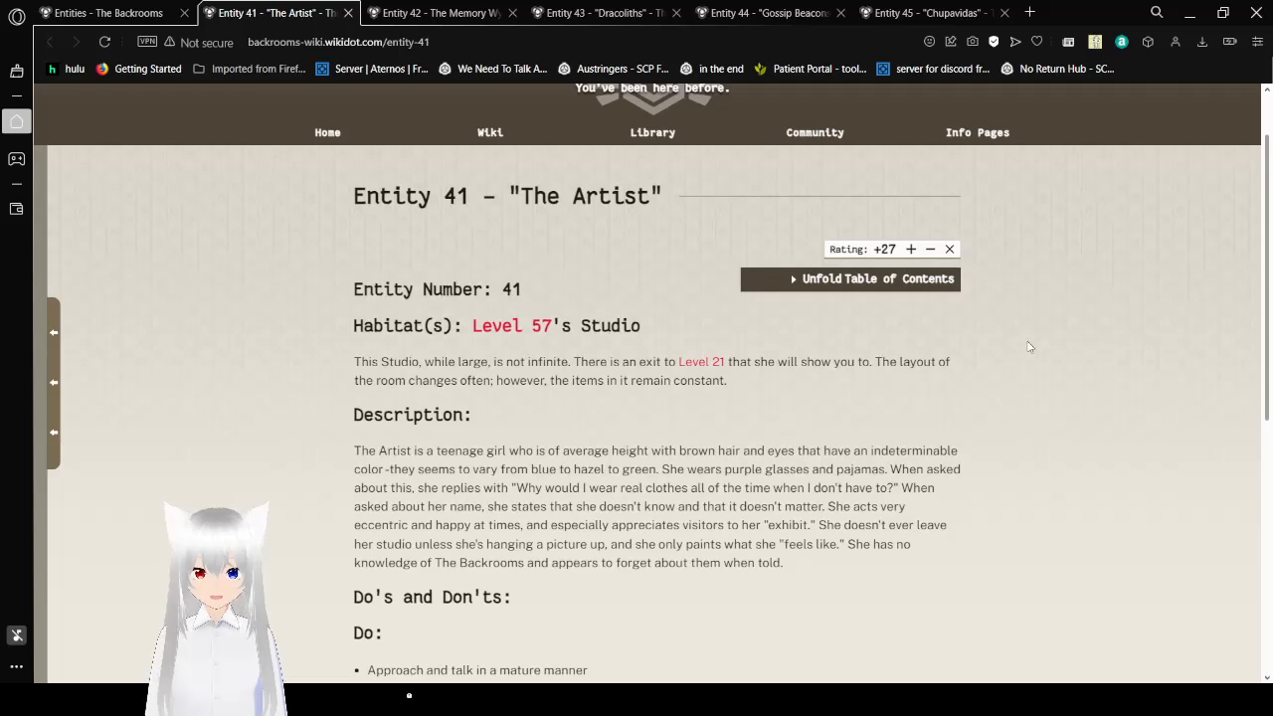
Step: Scroll down the Entity 42 page past the classification box through the Description into Biology
scroll("down", 3)
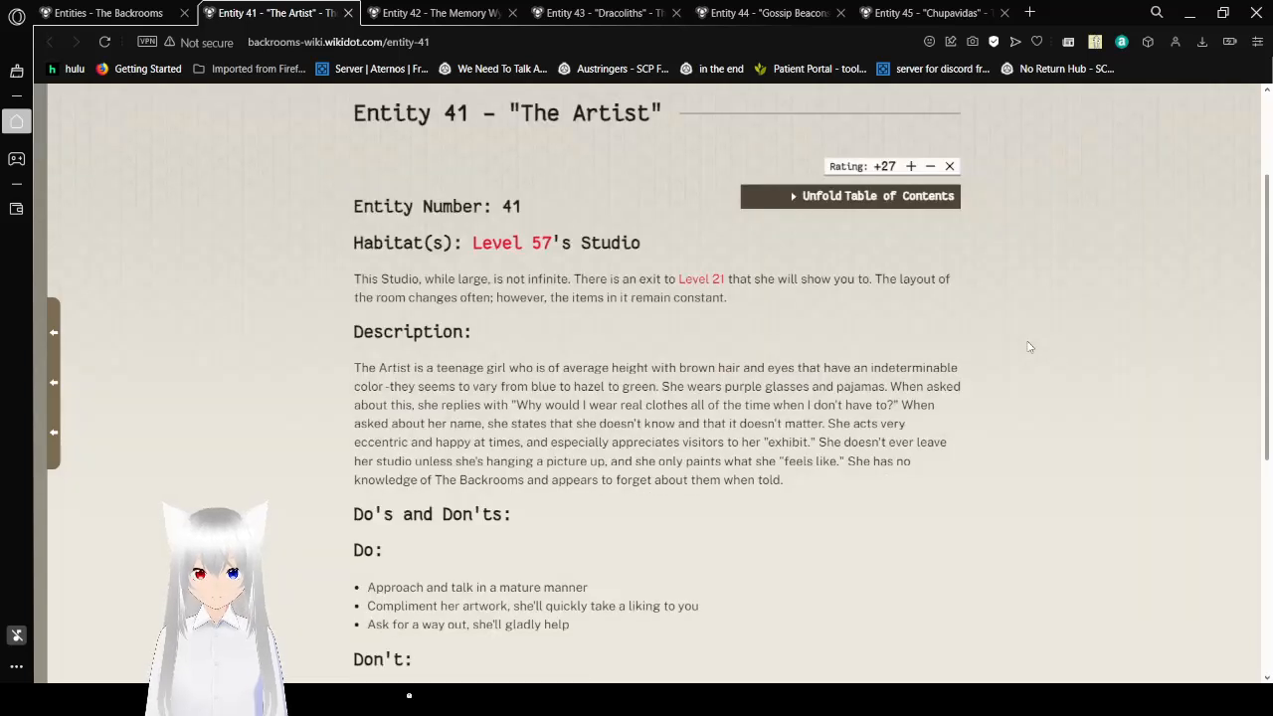
mouse_move(1110, 338)
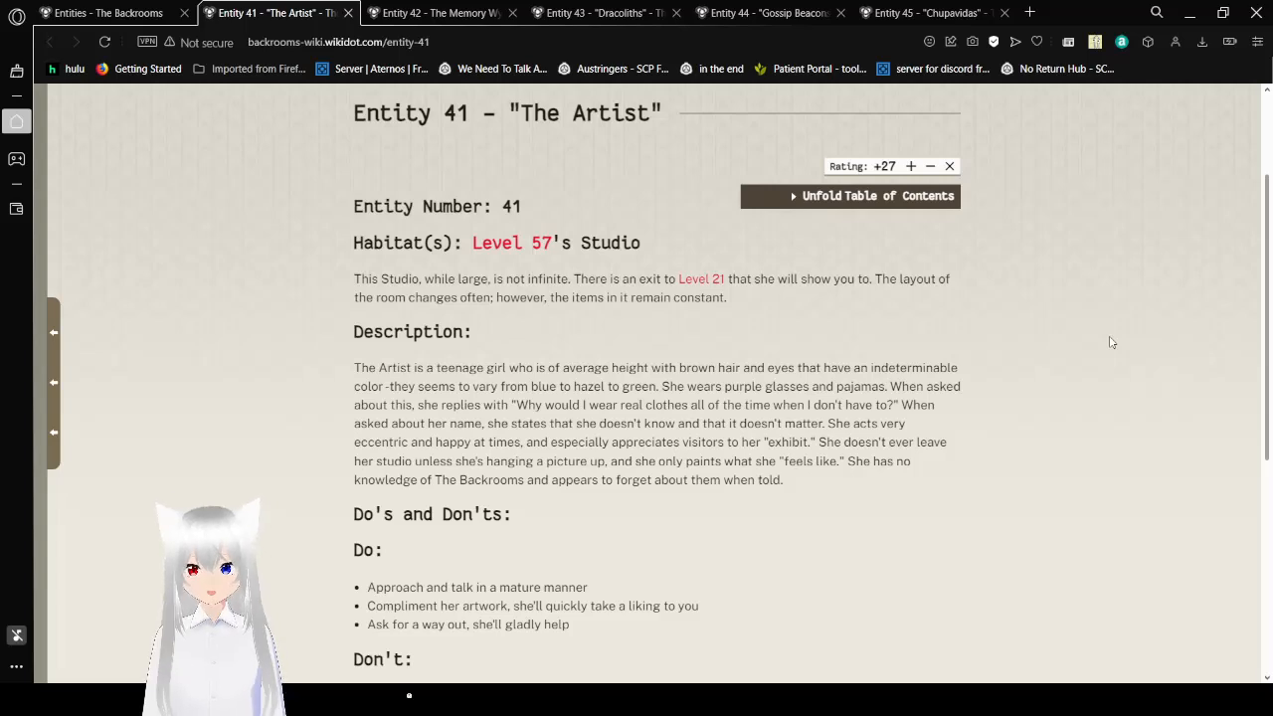
scroll("down", 3)
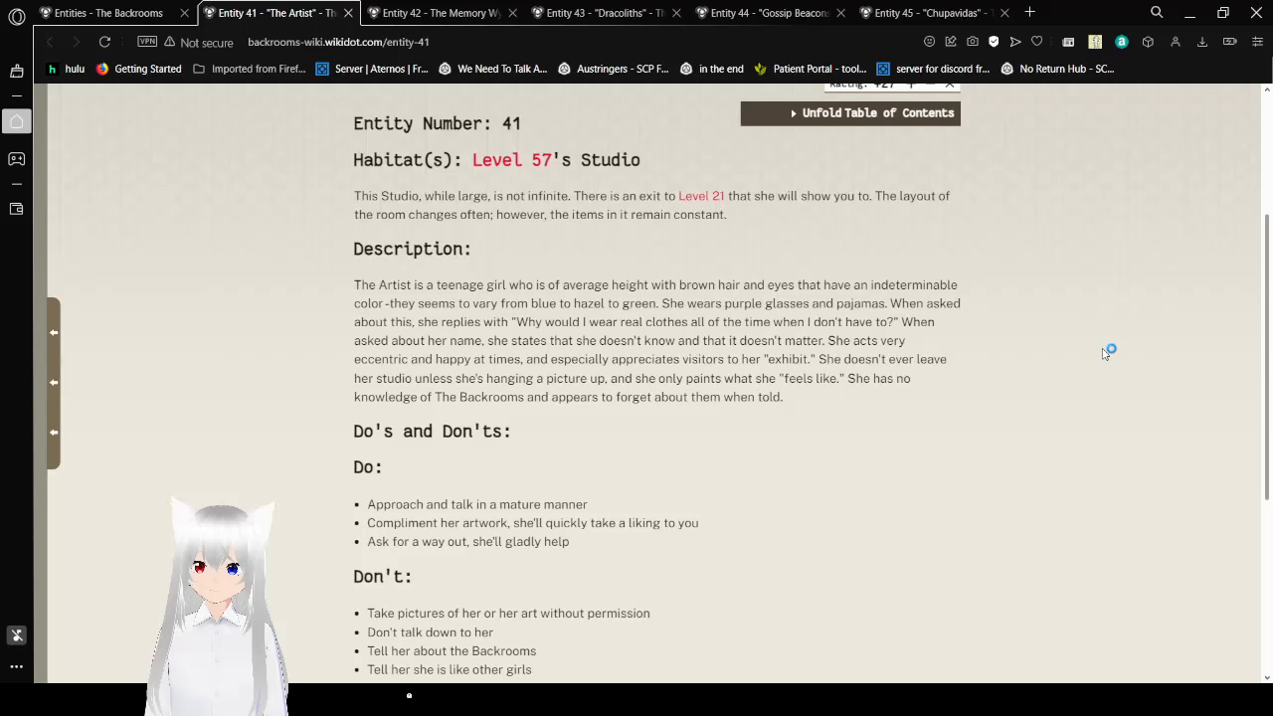
scroll("down", 3)
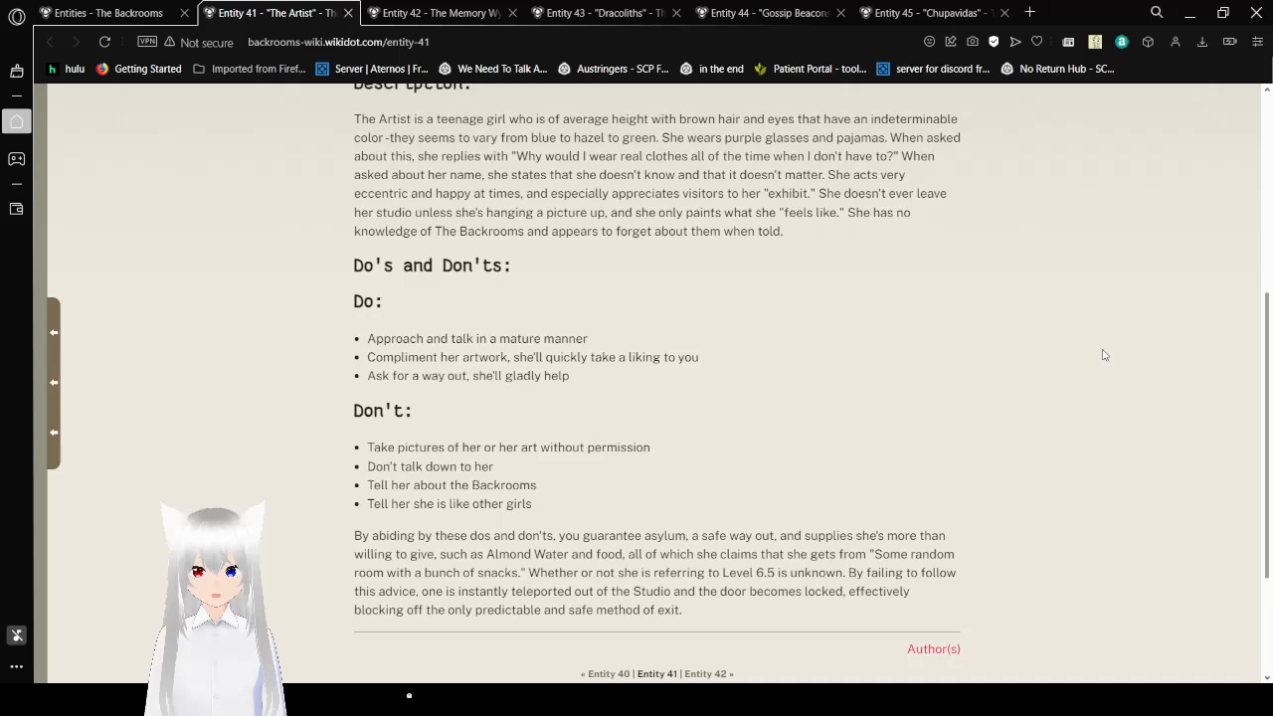
scroll("down", 3)
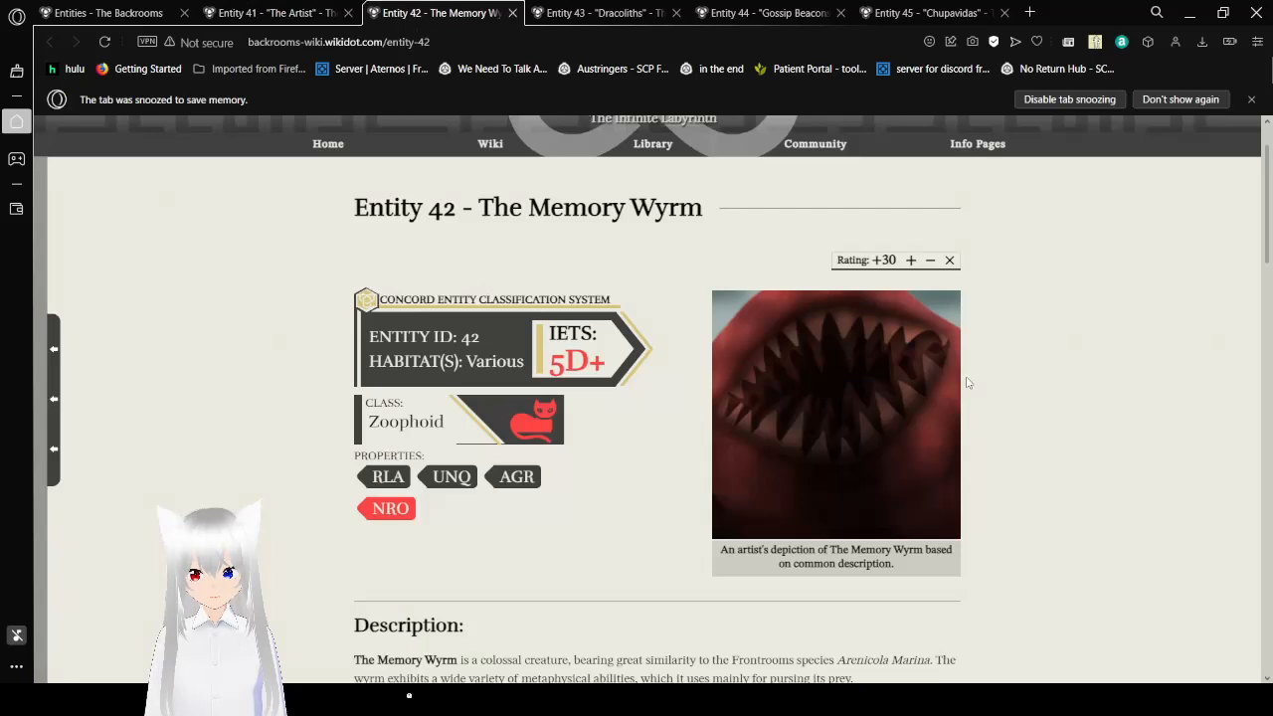
scroll("down", 3)
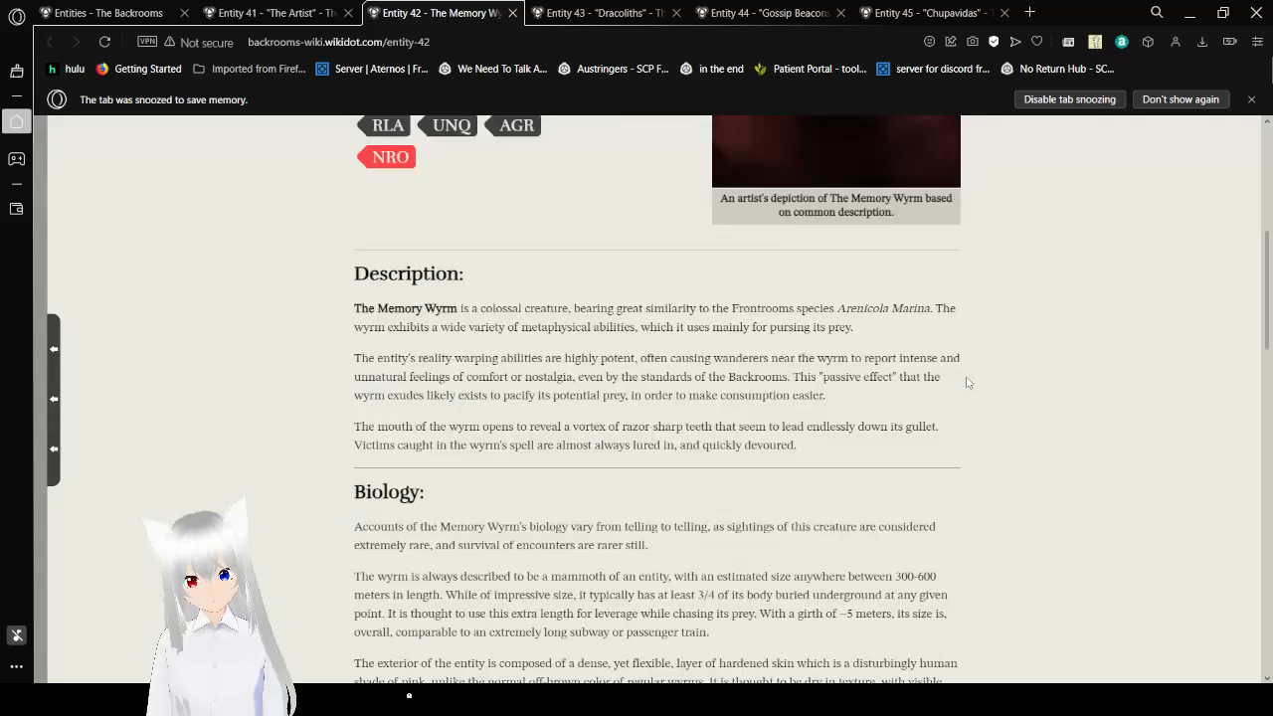
Step: Scroll down the Memory Wyrm page to the Biology paragraphs on its armored skin and mouth
scroll("down", 3)
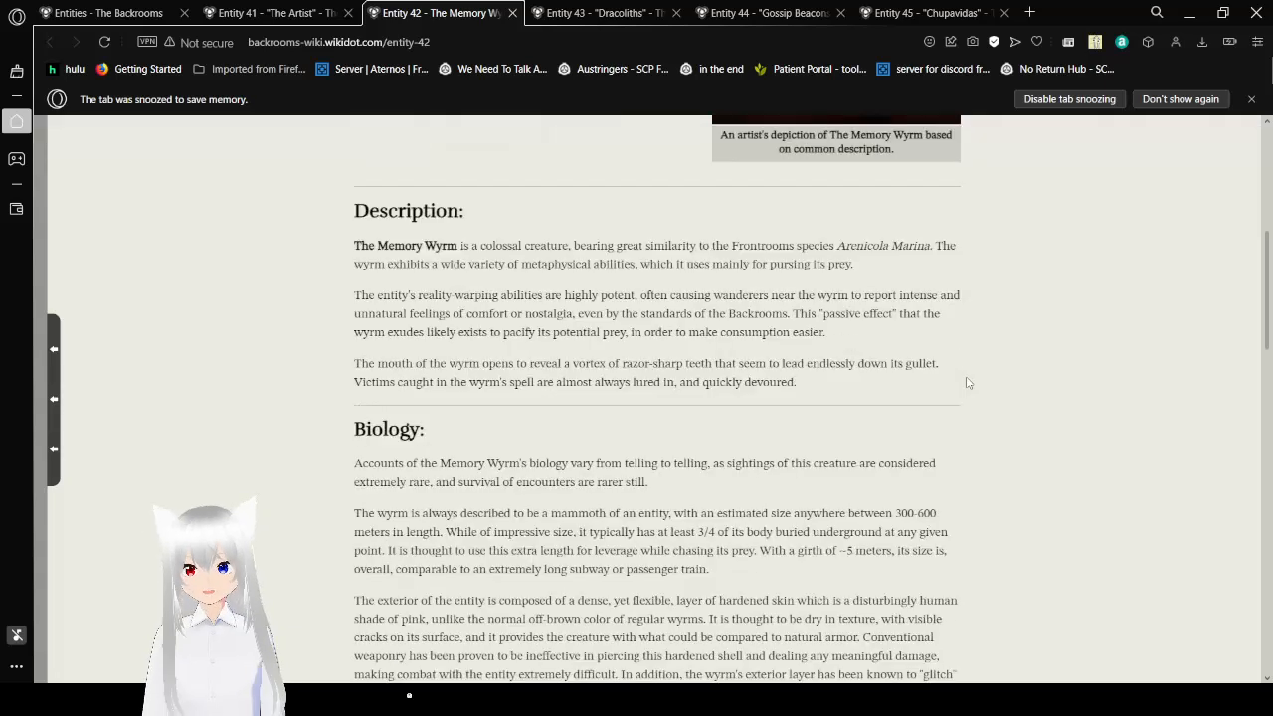
scroll("down", 3)
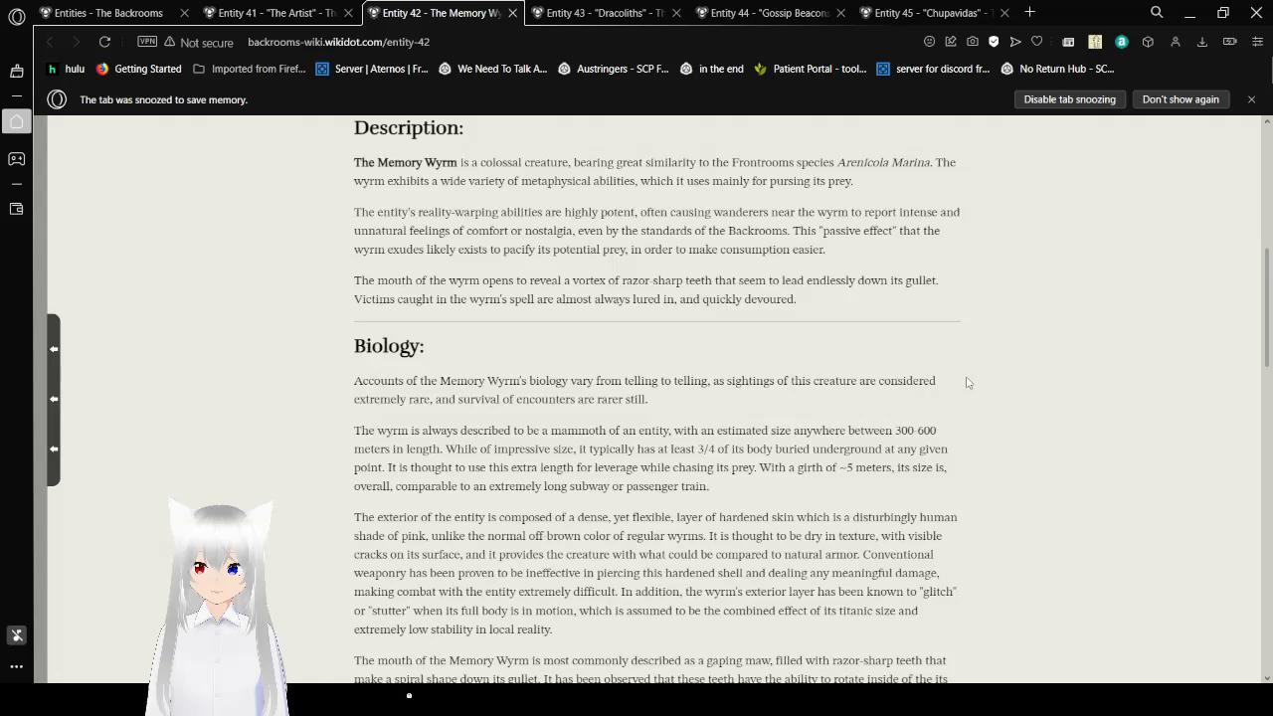
scroll("down", 3)
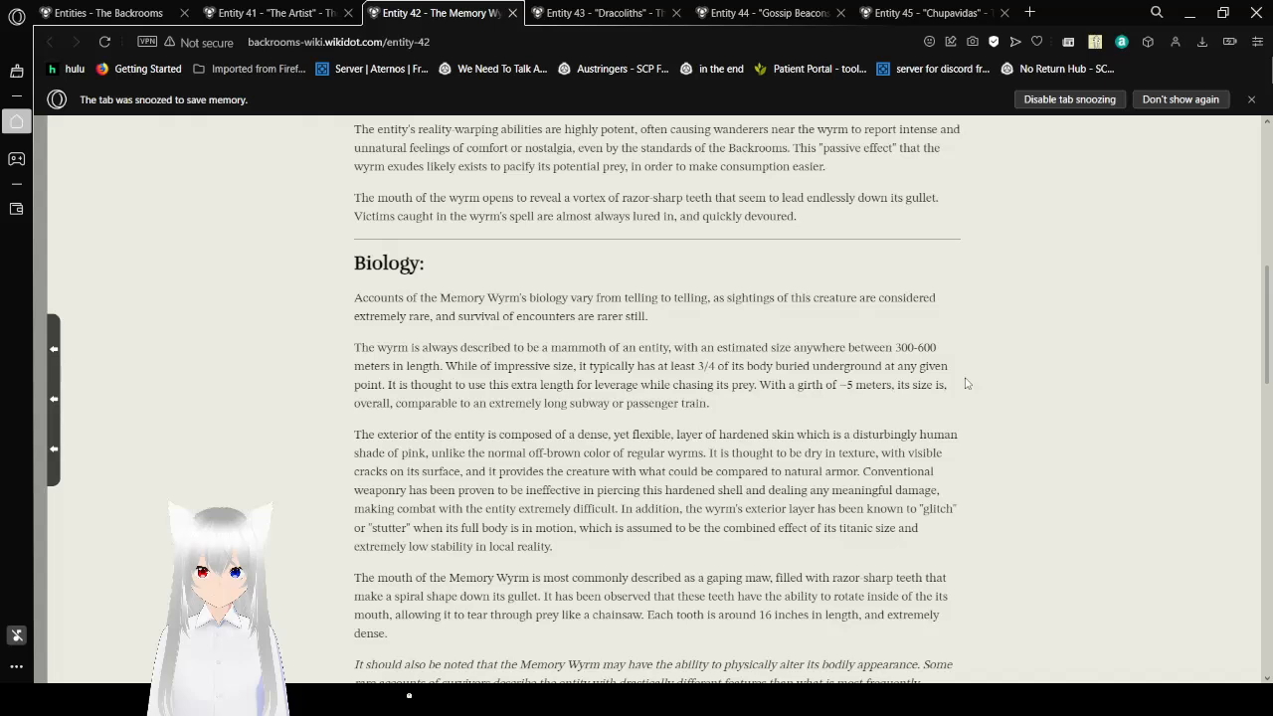
scroll("down", 3)
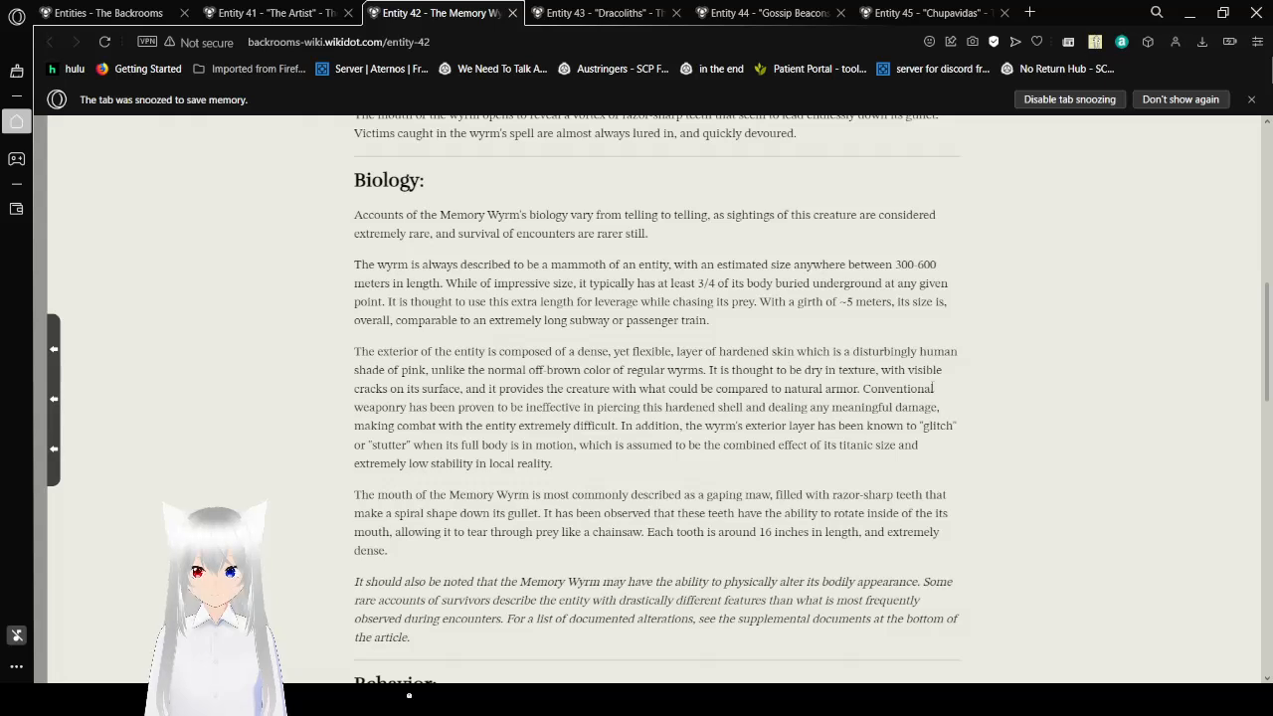
scroll("down", 3)
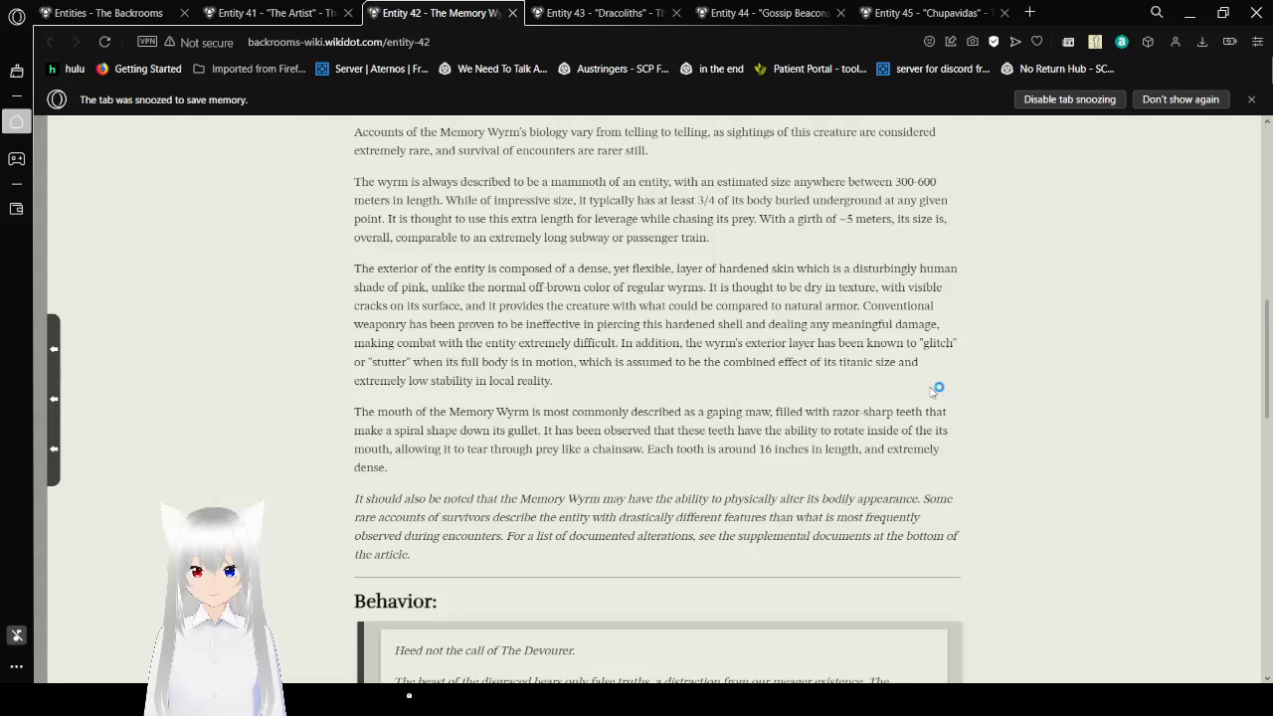
scroll("down", 3)
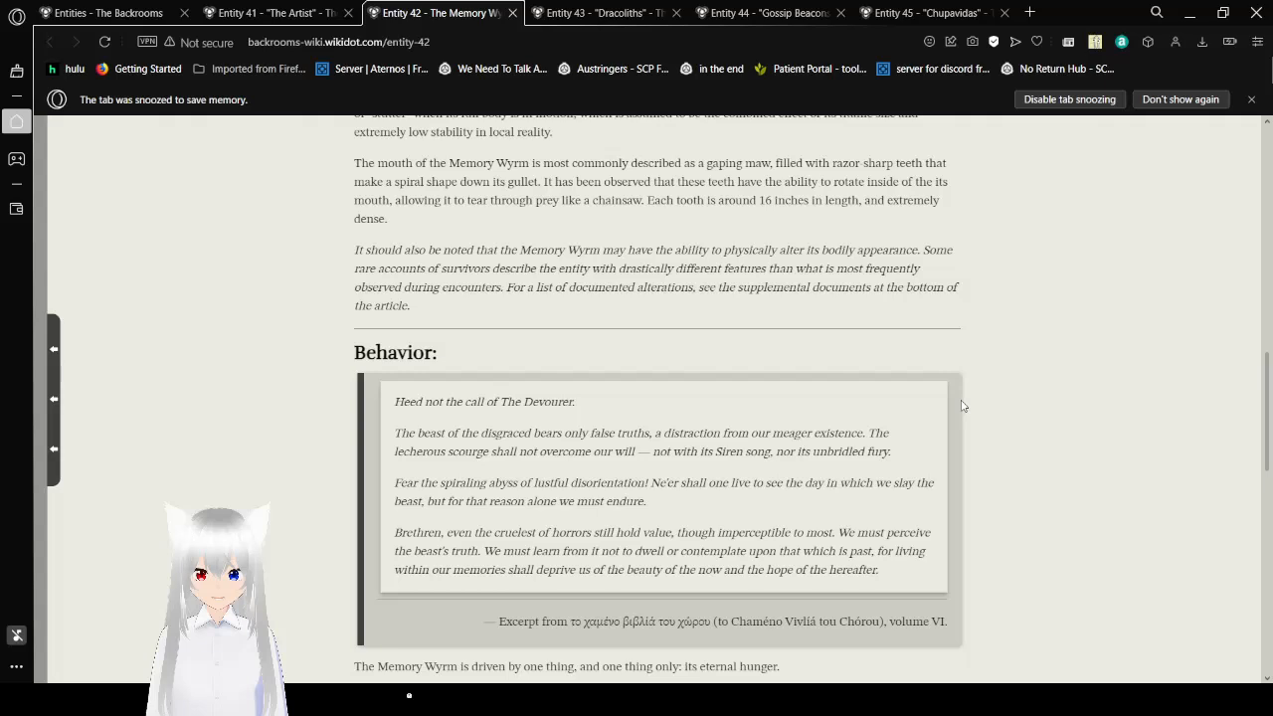
Step: Scroll to the wyrm's feeding habits paragraph with the footnote 1 marker on sensing Memory Jars
scroll("down", 3)
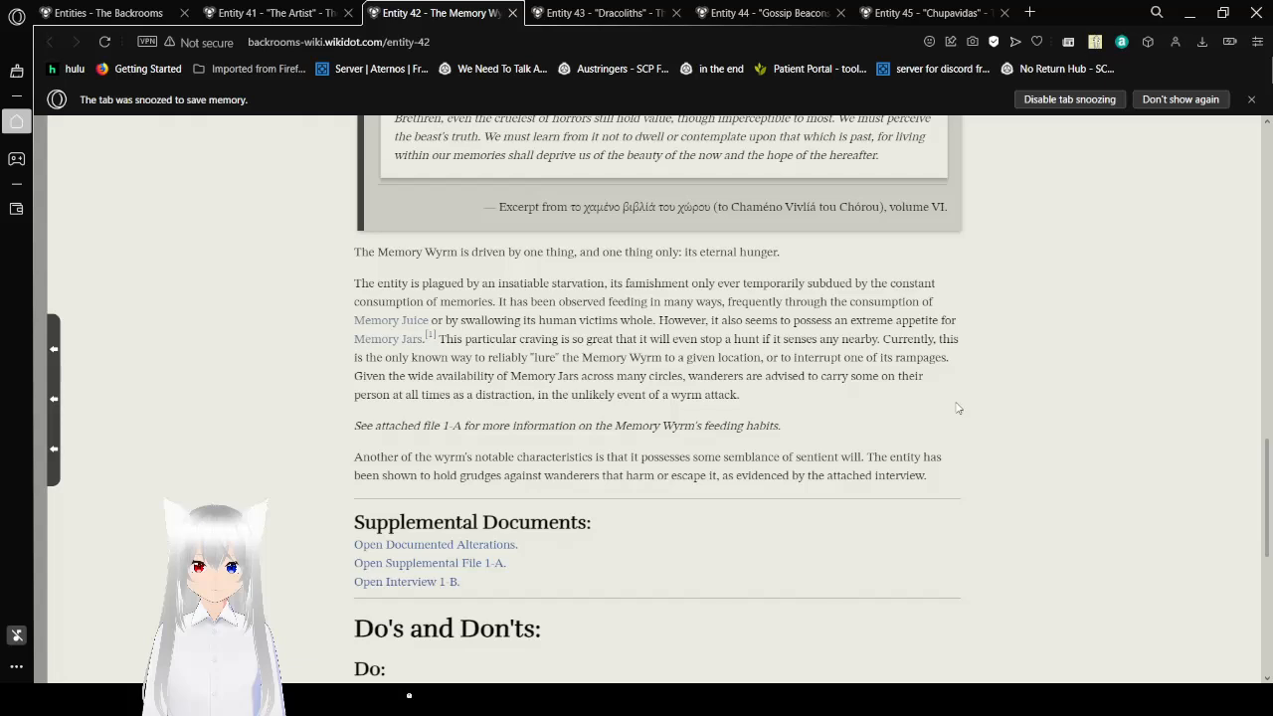
mouse_move(429, 334)
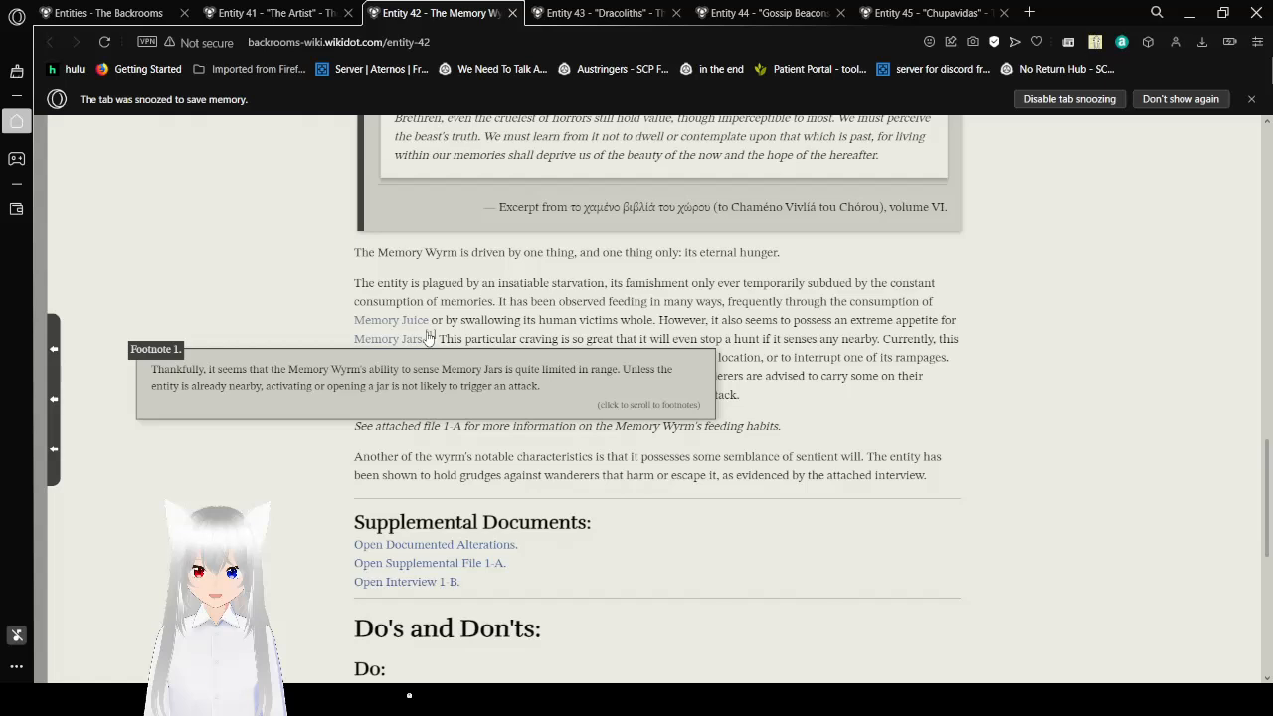
scroll("down", 3)
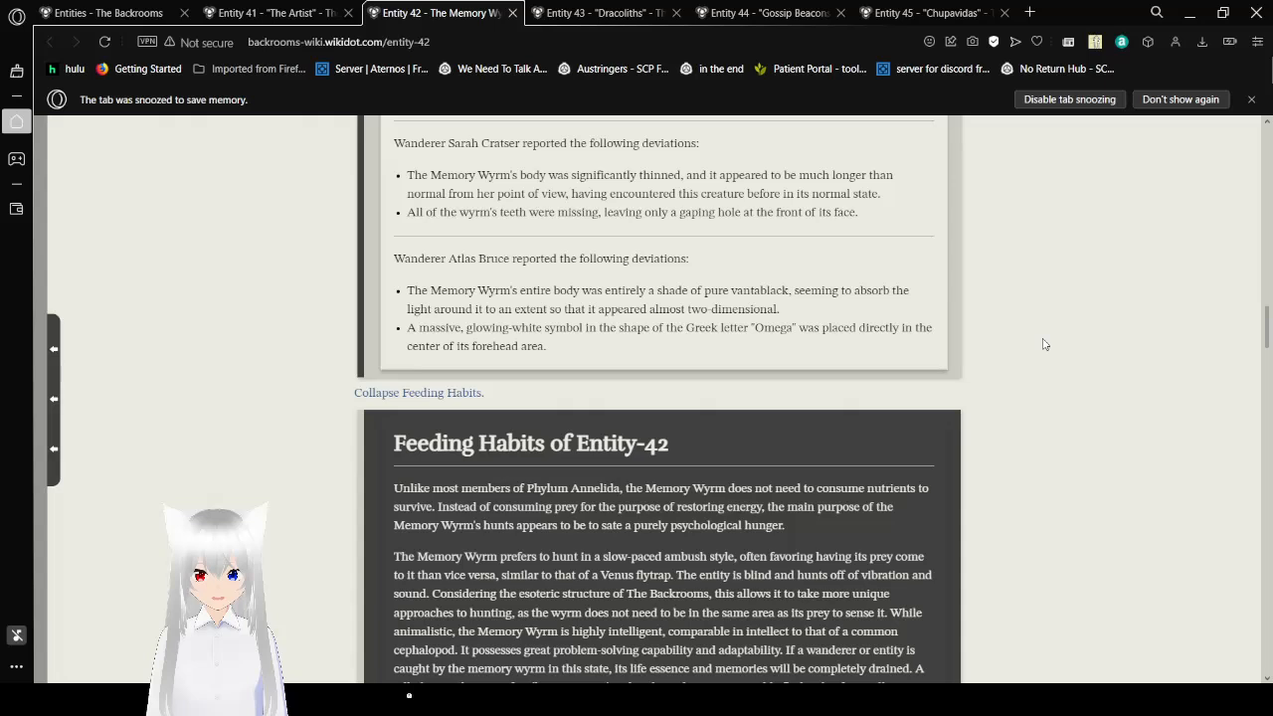
scroll("down", 3)
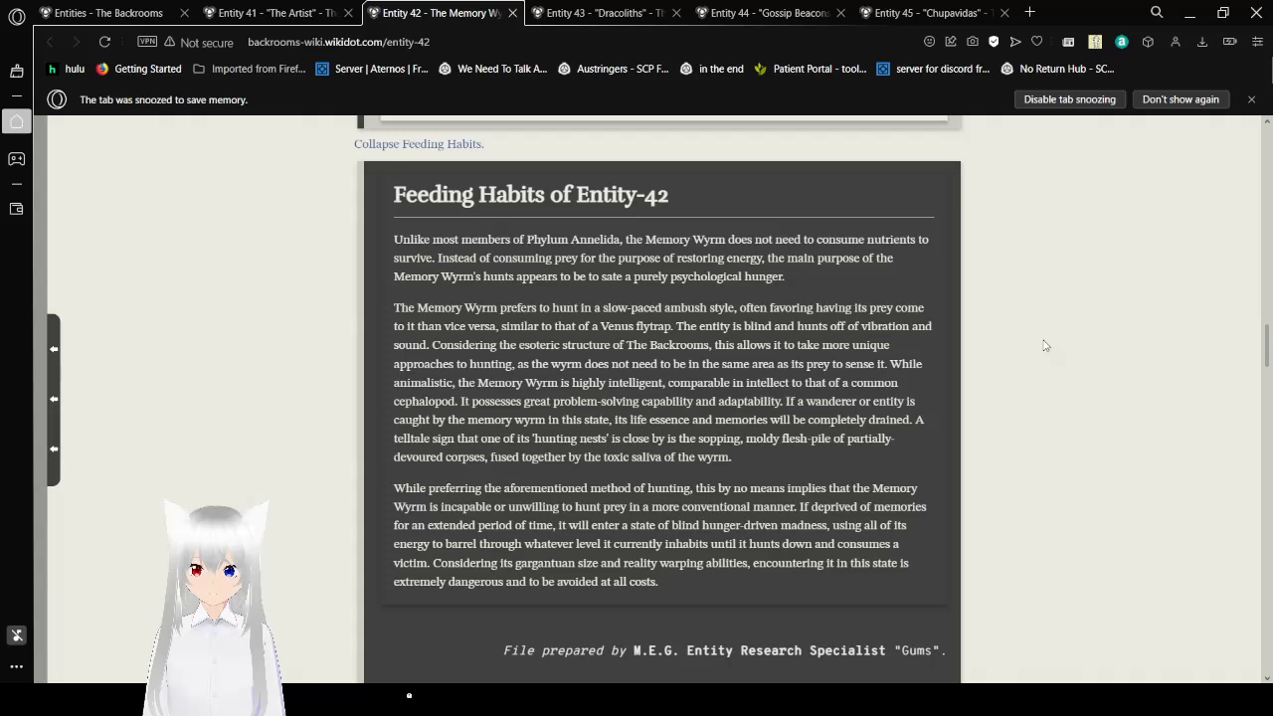
scroll("down", 3)
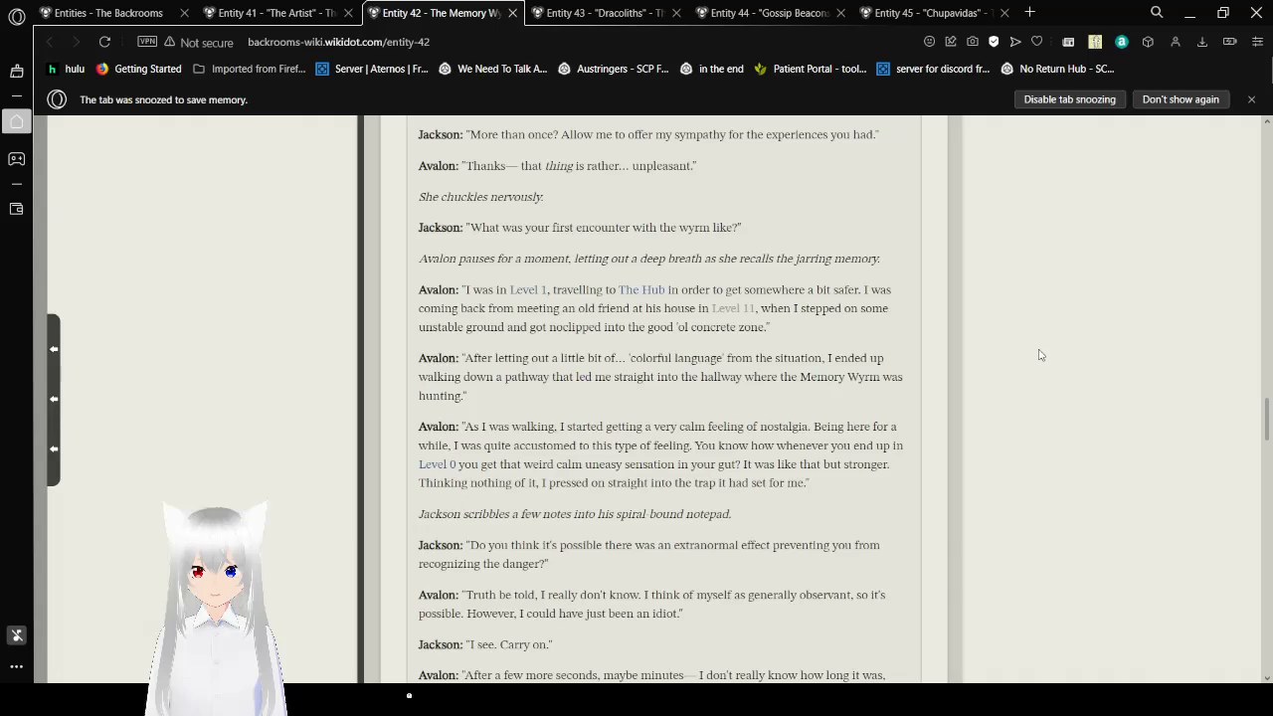
scroll("down", 3)
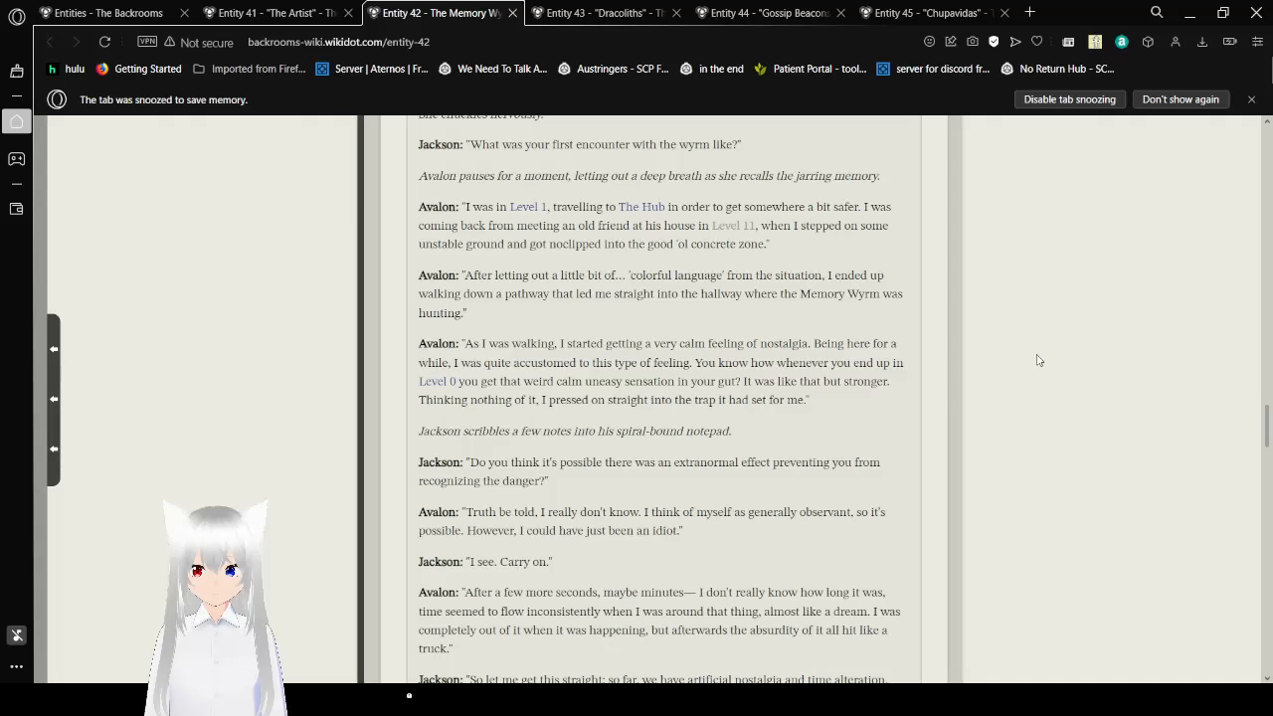
scroll("down", 3)
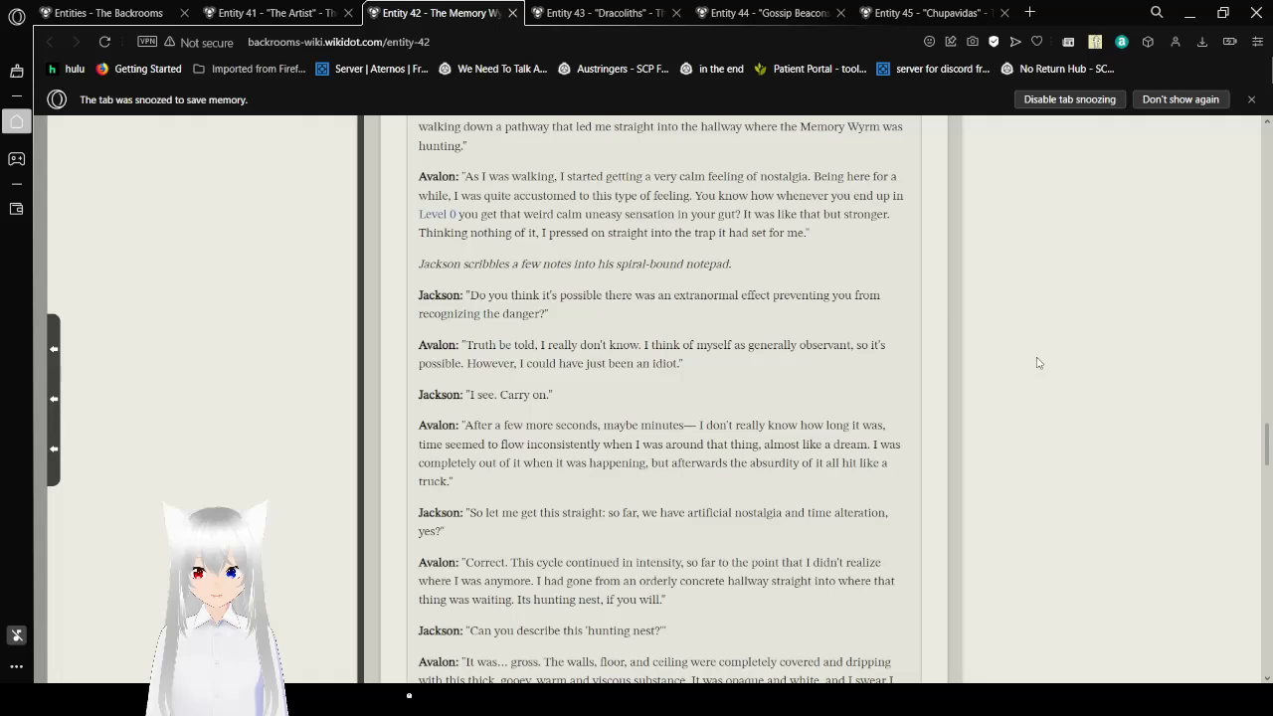
Step: Scroll the Entity 42 interview to Avalon's 'clam chowder from hell' hunting nest description
scroll("down", 3)
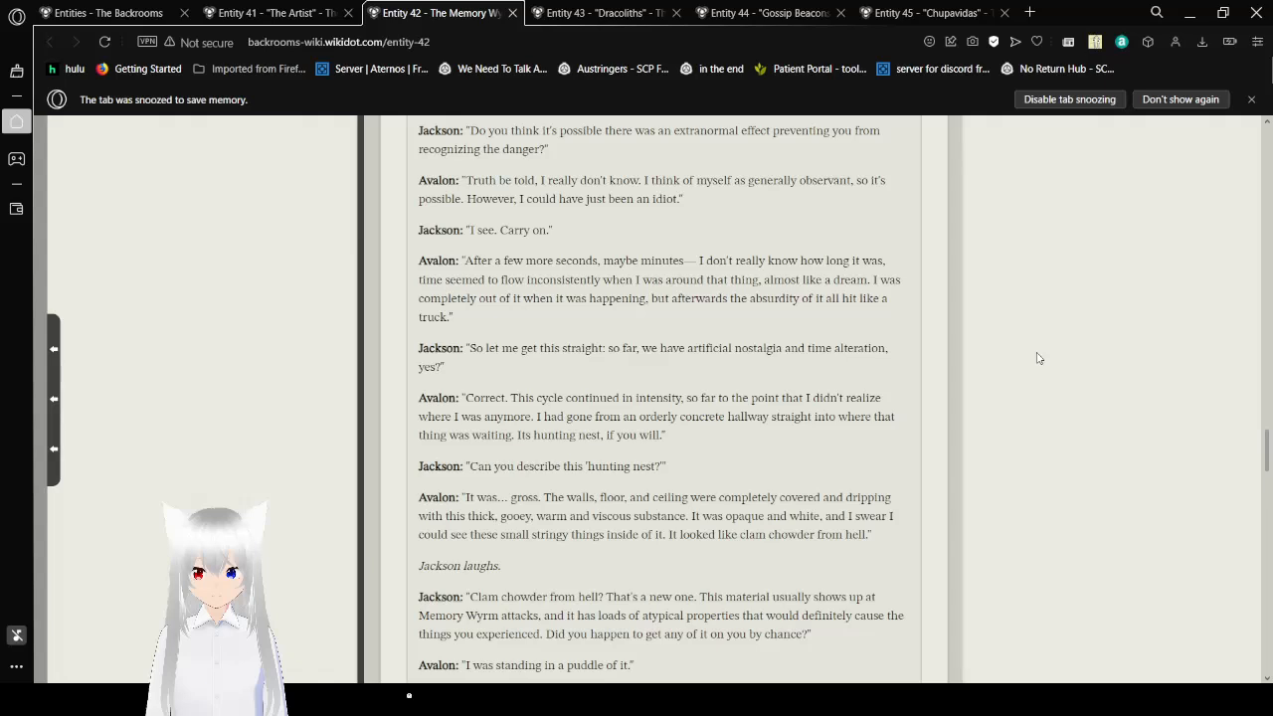
Step: Scroll the transcript to Avalon's beach-level encounter with the sea serpent and two beings
scroll("down", 3)
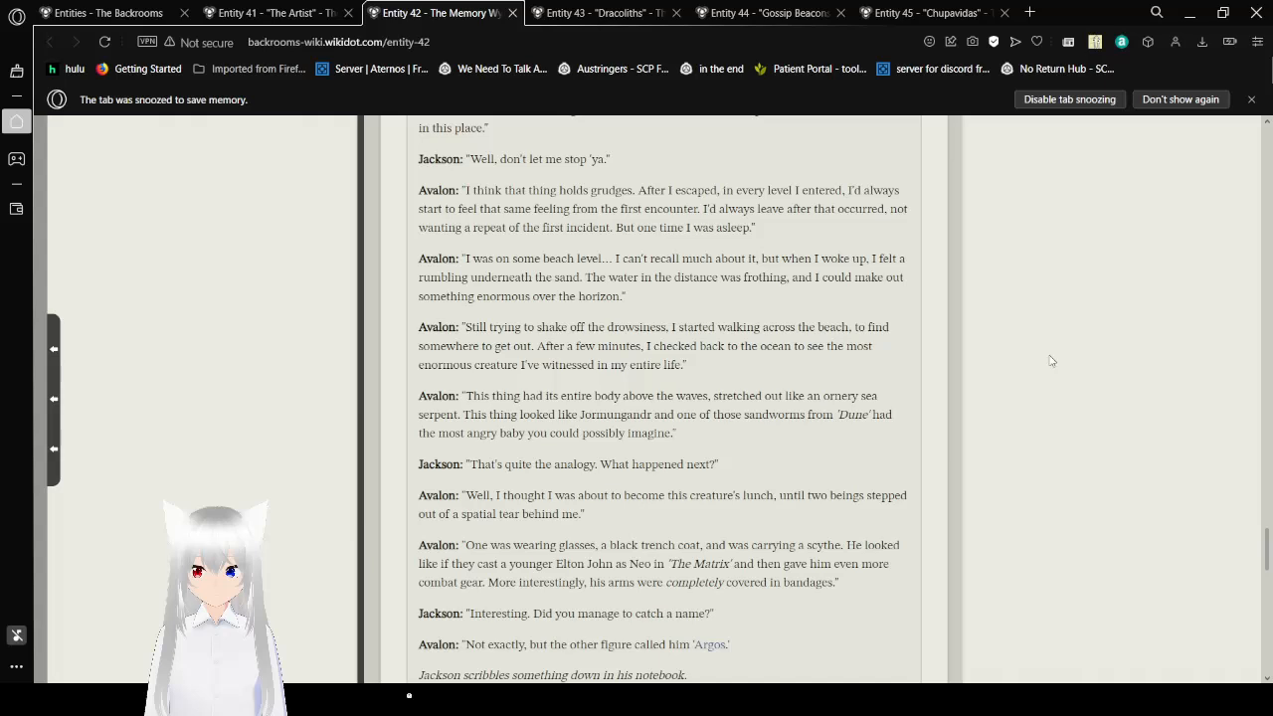
Step: Scroll the transcript to Avalon naming Argos and the knight fighting the wyrm
scroll("down", 3)
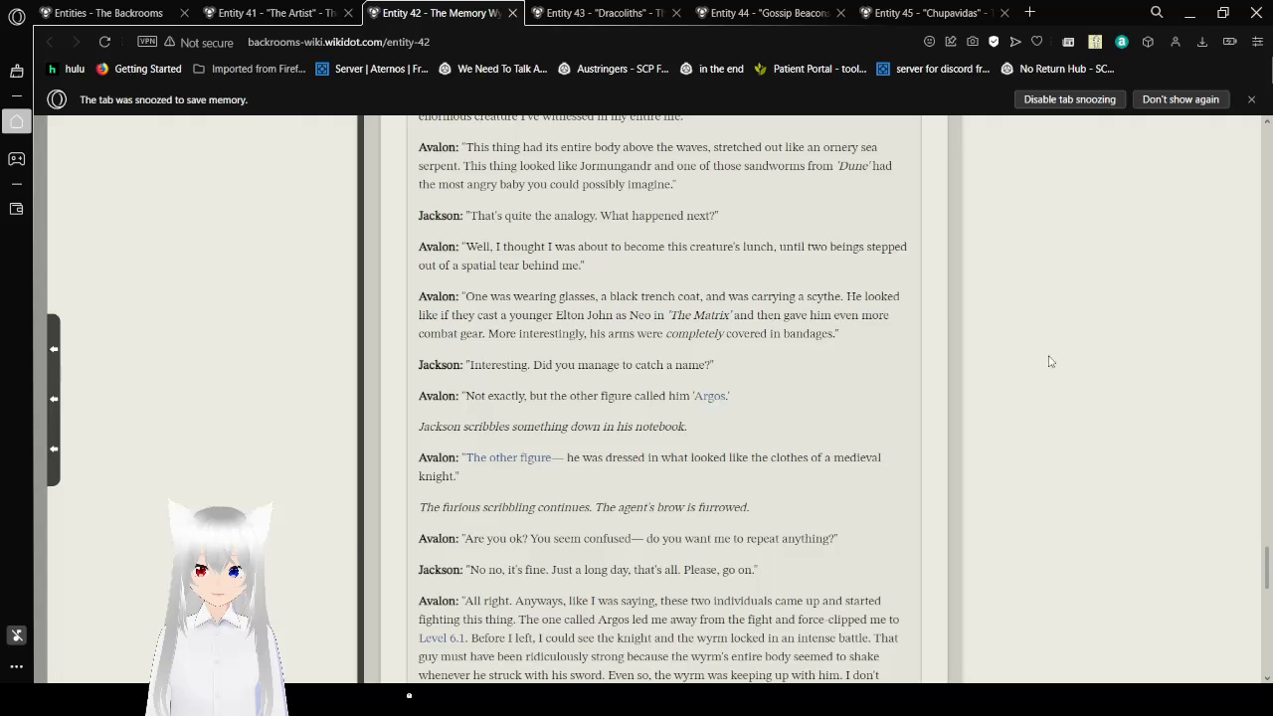
scroll("down", 3)
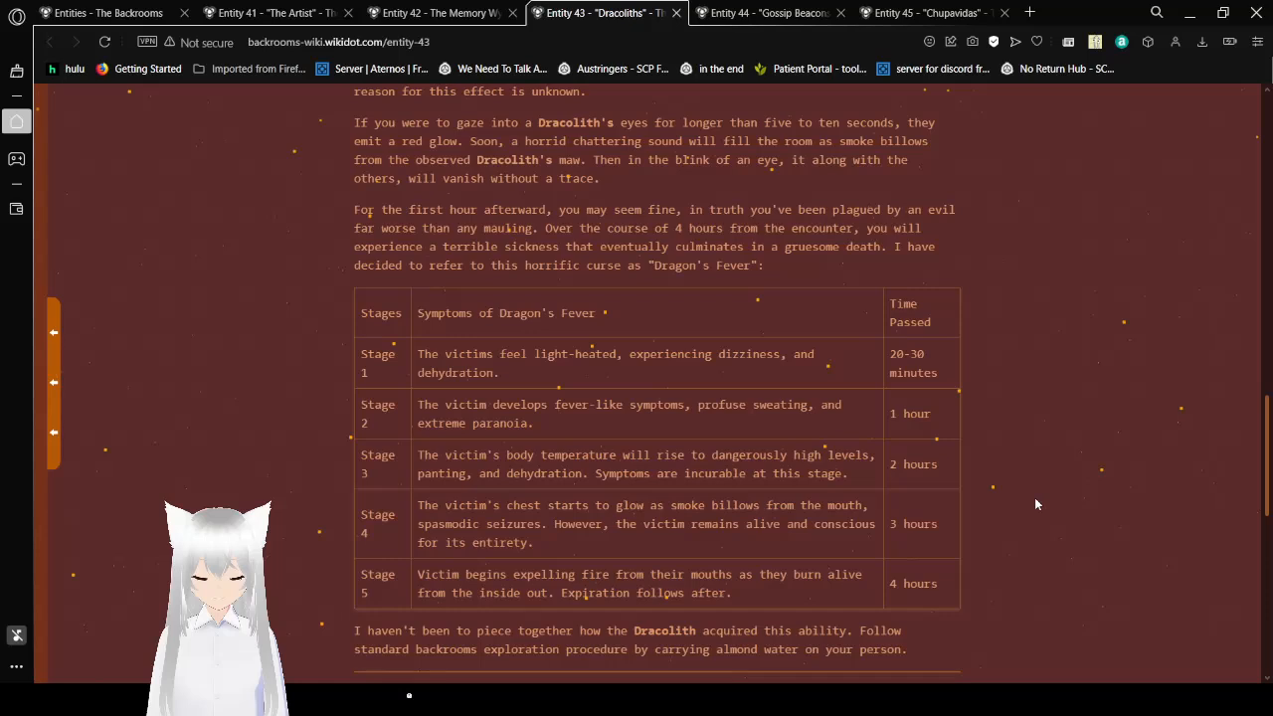
Step: Scroll the Dracoliths page past the five-stage Dragon's Fever table to the Biology section
scroll("down", 3)
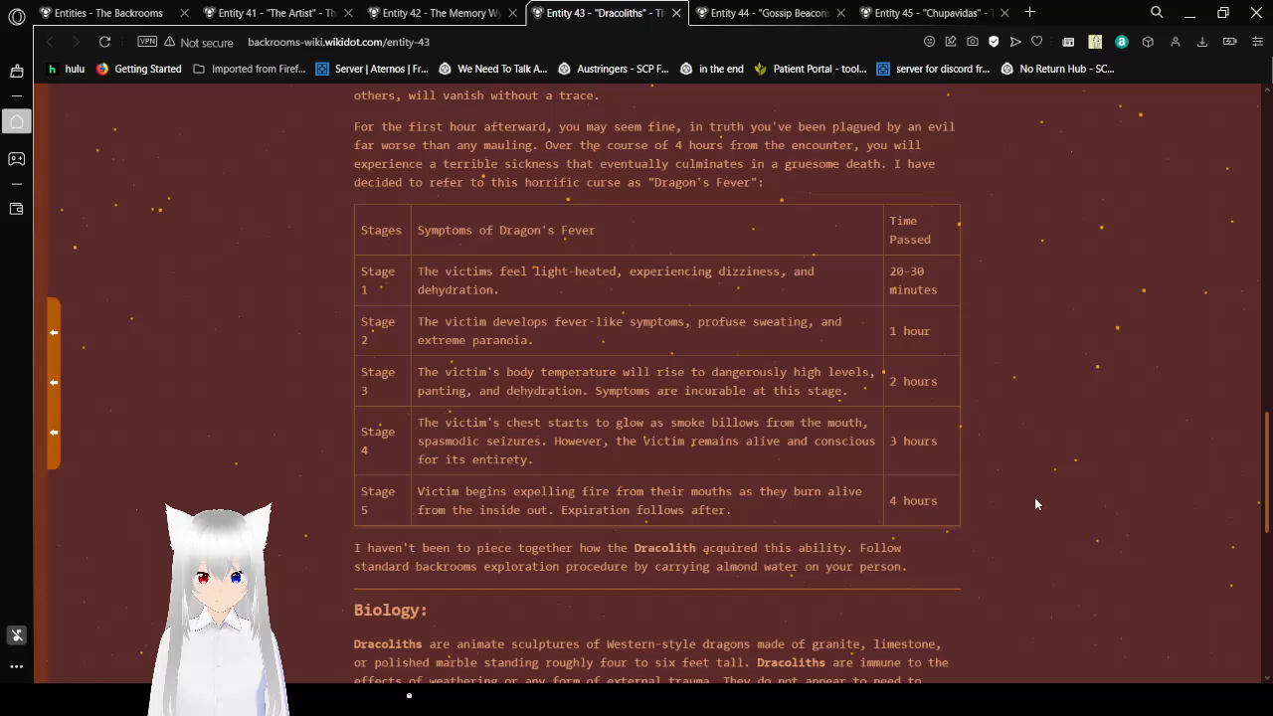
Step: Scroll to the end of the Dracoliths page through Discovery, Do's and Don'ts and the researcher credit
scroll("down", 3)
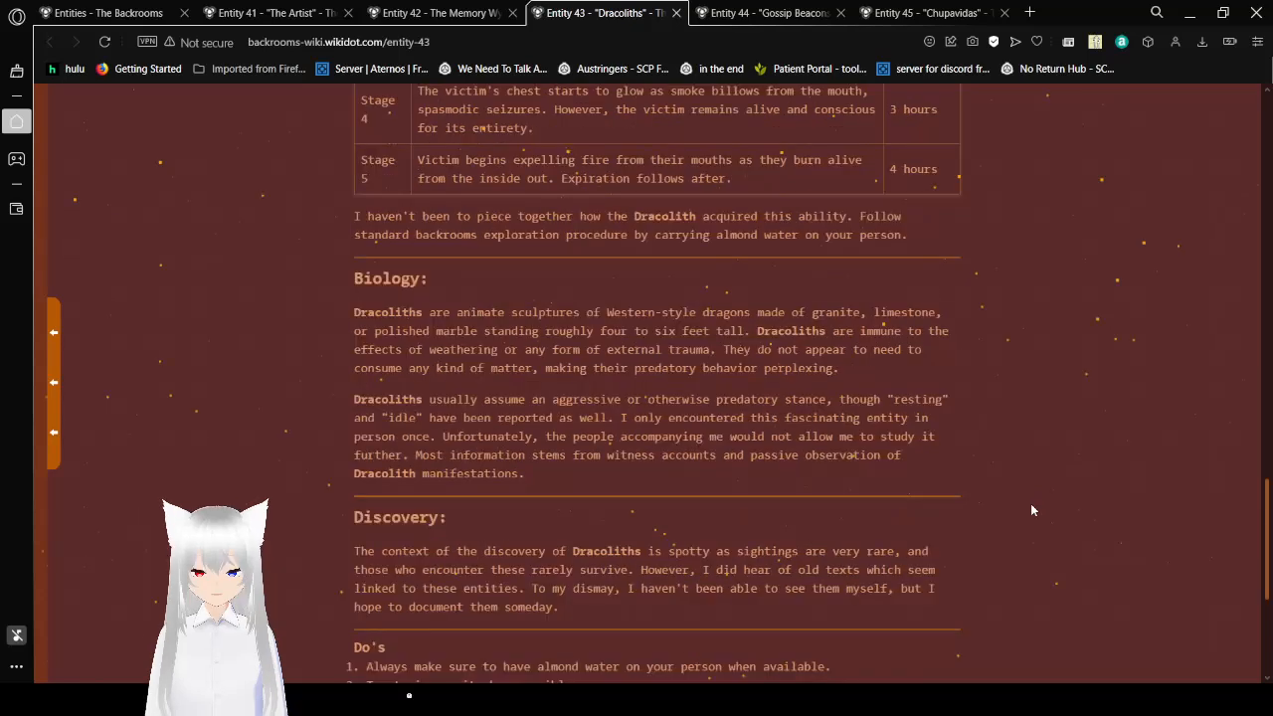
scroll("down", 3)
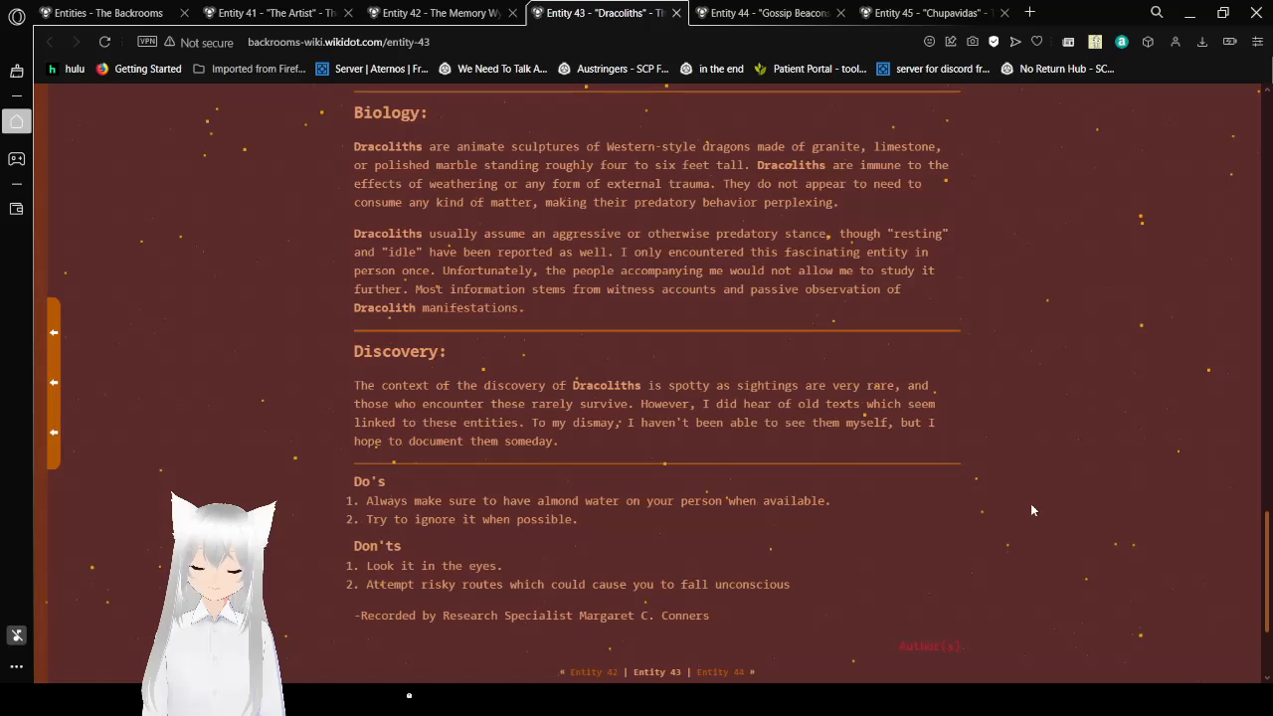
scroll("down", 3)
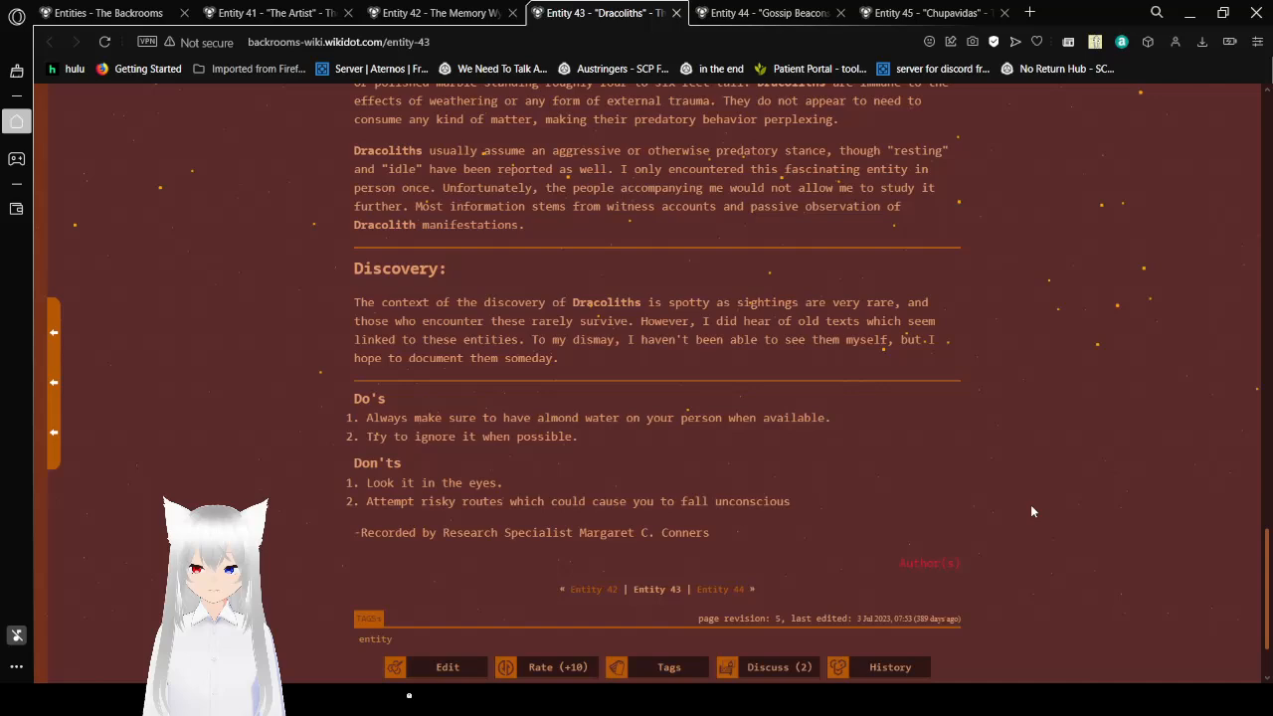
Step: Switch to the Entity 45 'Chupavidas' browser tab after finishing the Entity 43 page
left_click(927, 12)
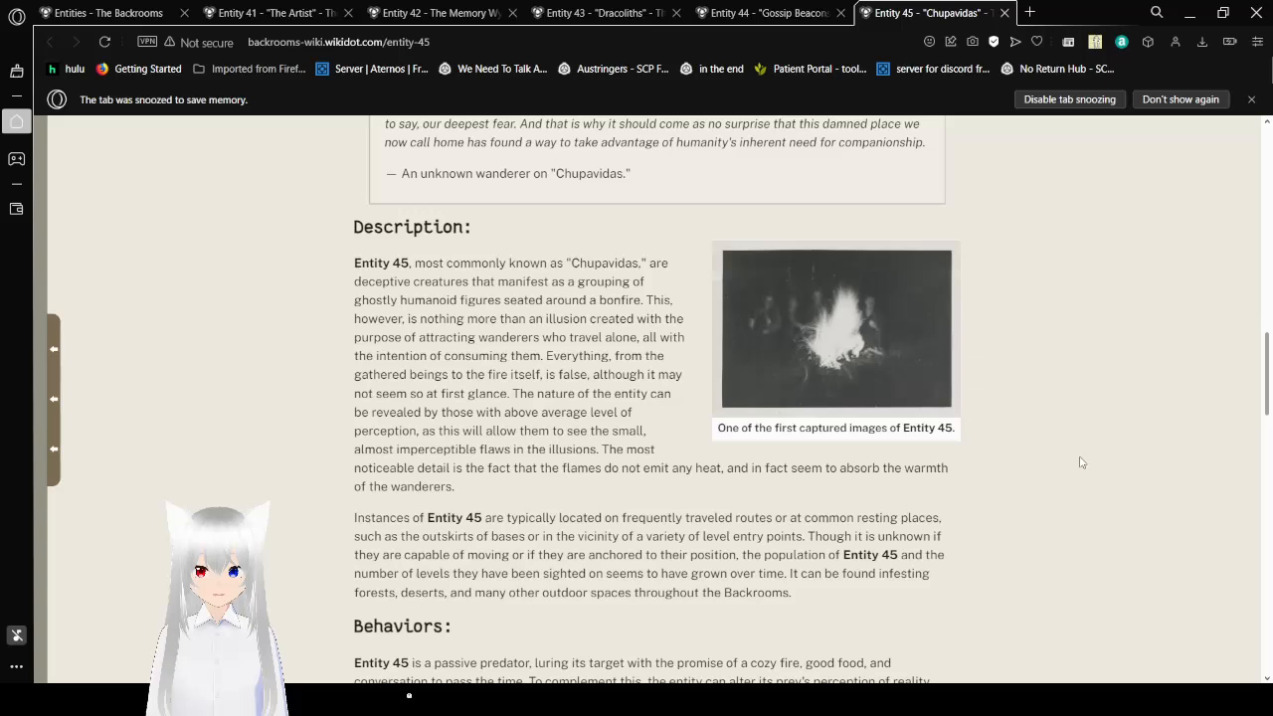
Step: Scroll the Chupavidas page from Description through Behaviors into the Biology section
scroll("down", 3)
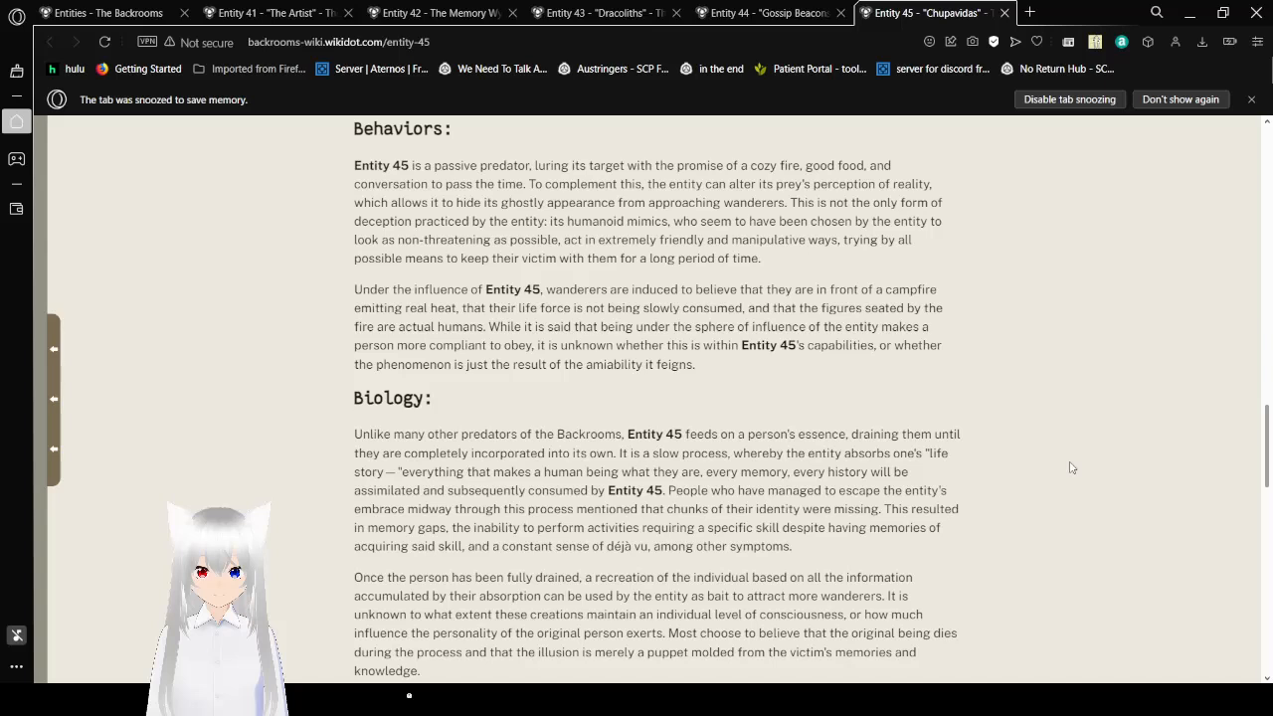
scroll("down", 3)
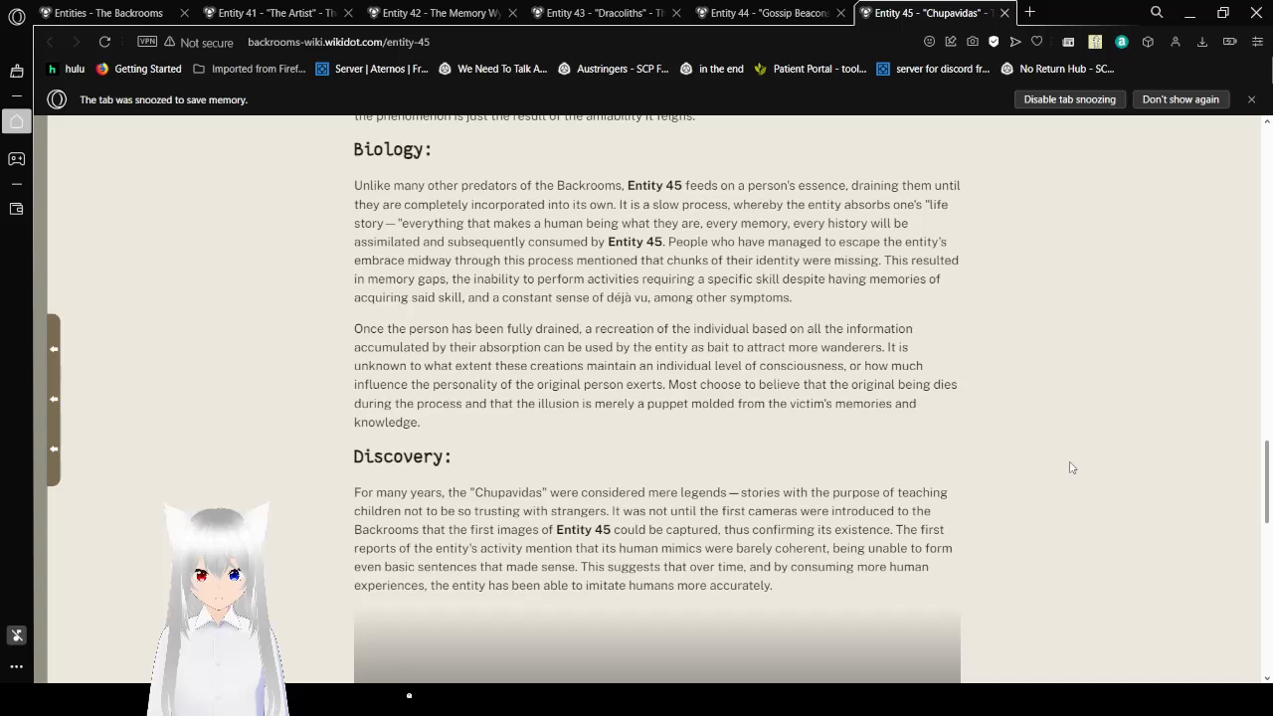
scroll("down", 3)
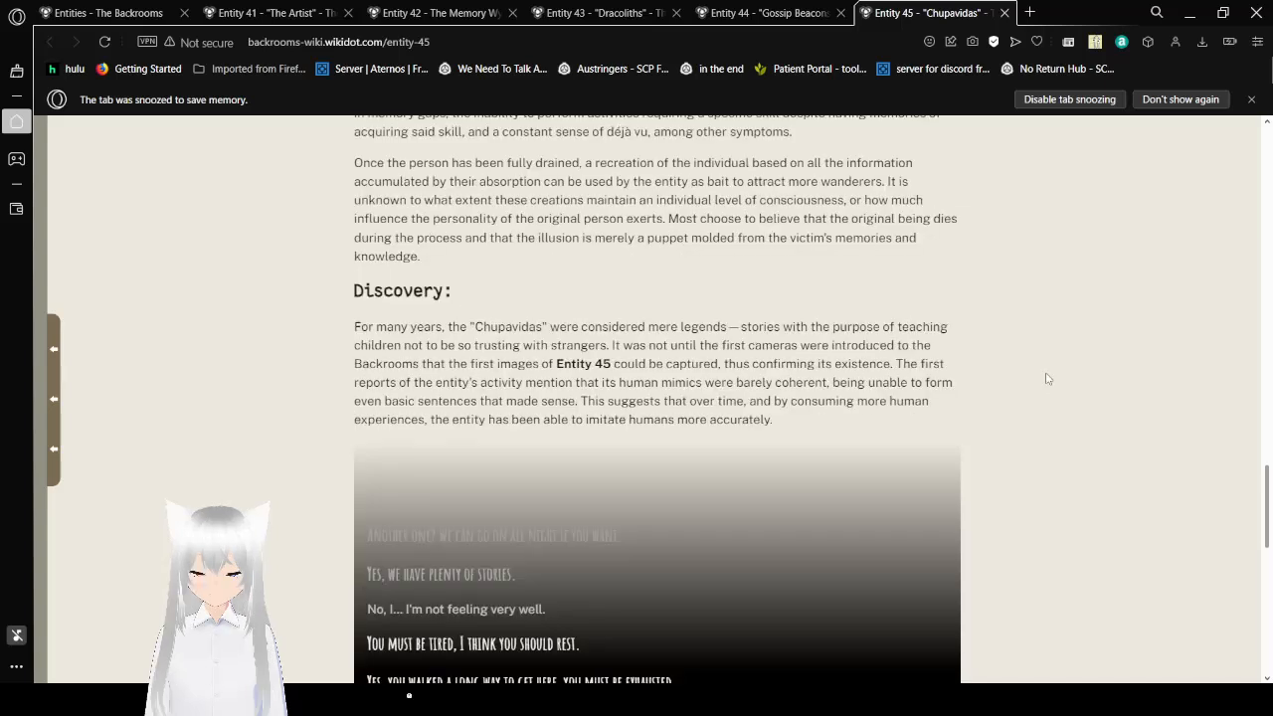